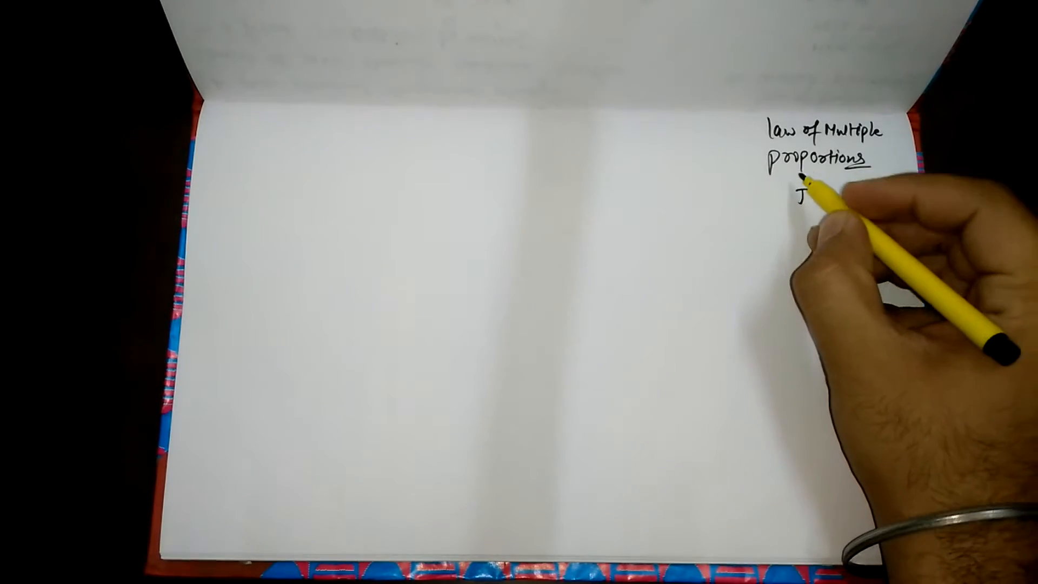
pyautogui.write('Jhon dalton')
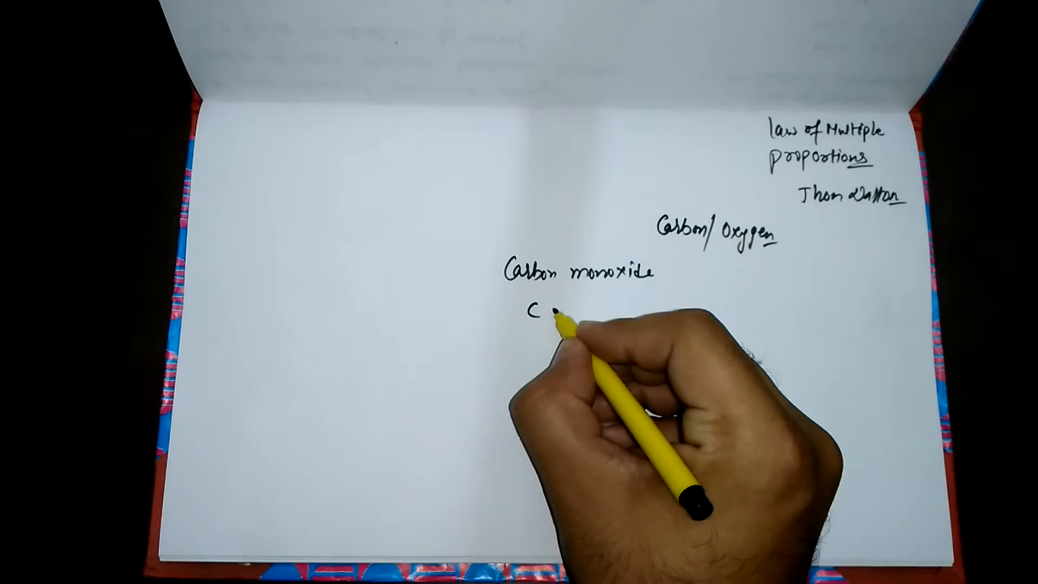
pyautogui.write('+')
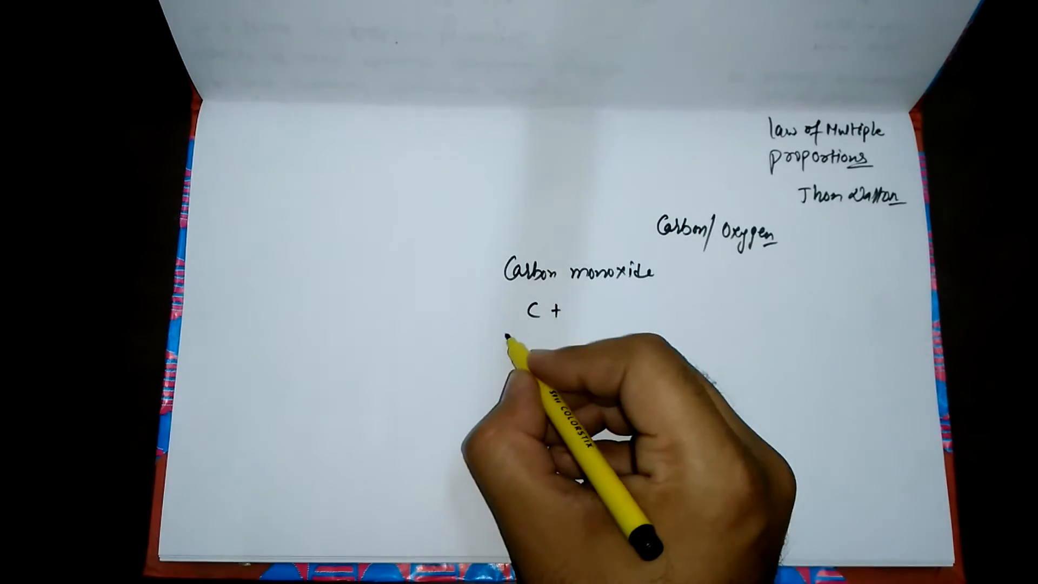
pyautogui.write('12')
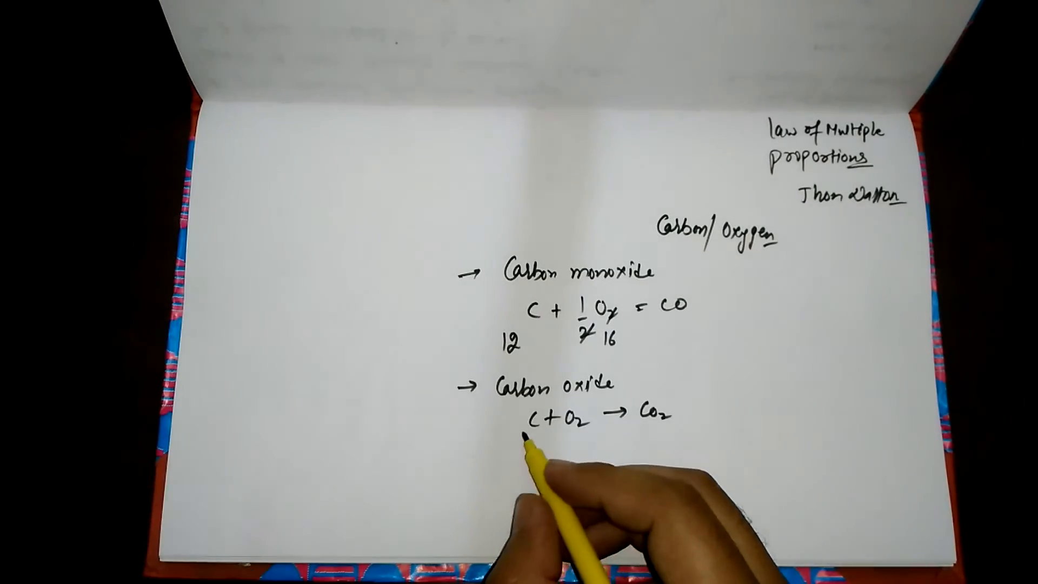
pyautogui.write('12')
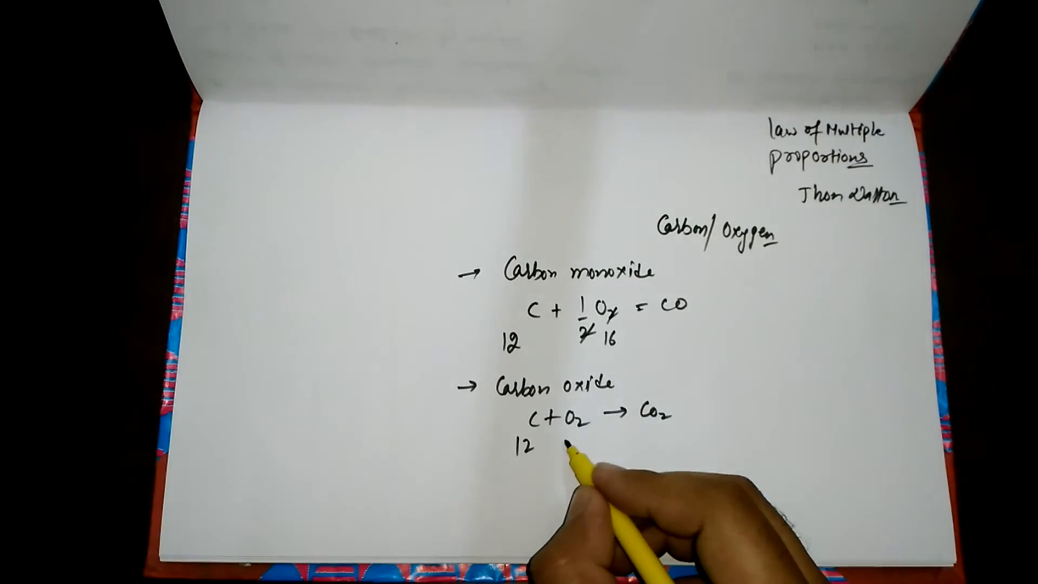
pyautogui.write('32')
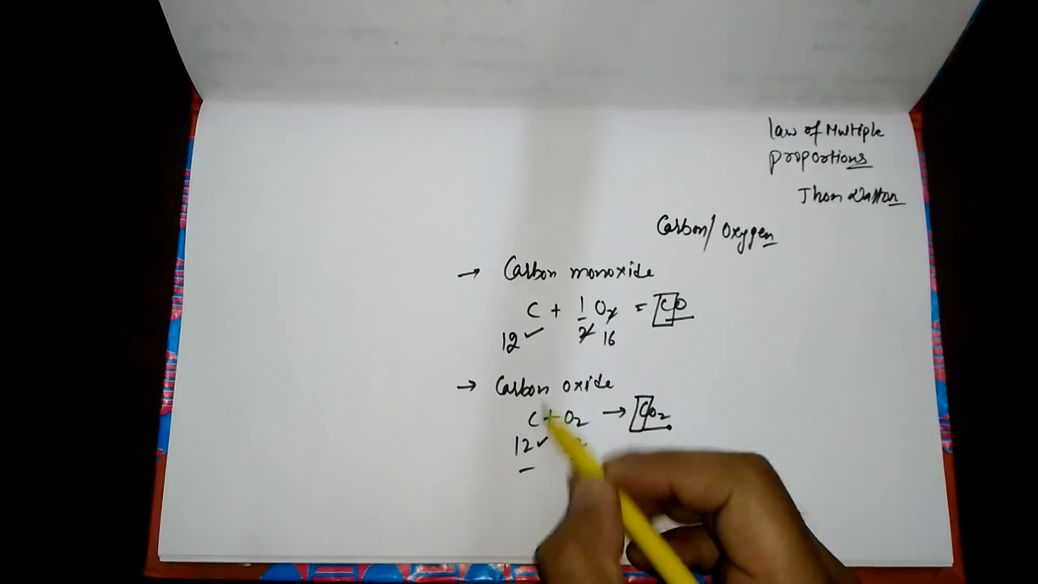
pyautogui.write('32')
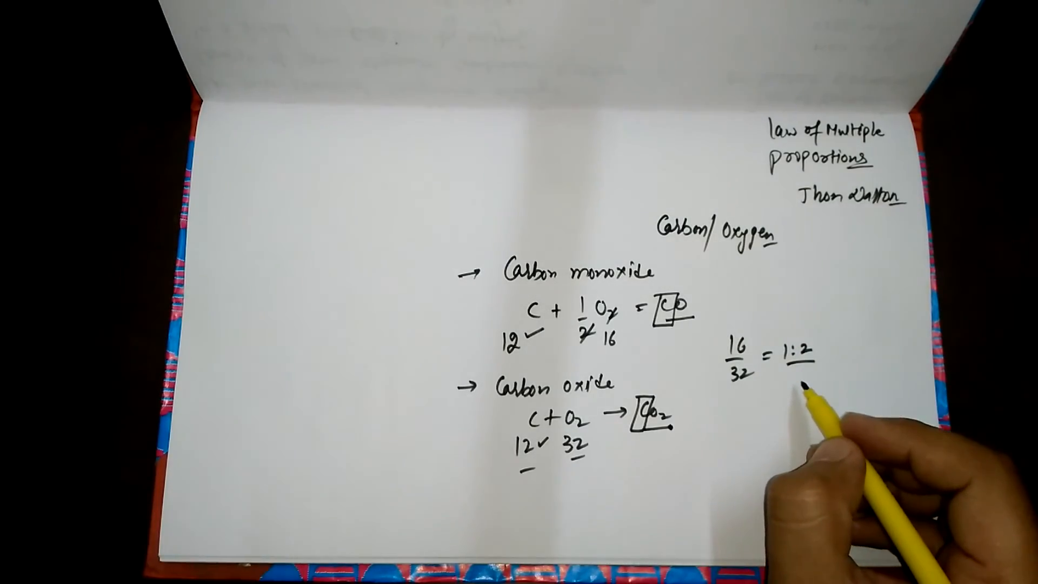
pyautogui.write('b')
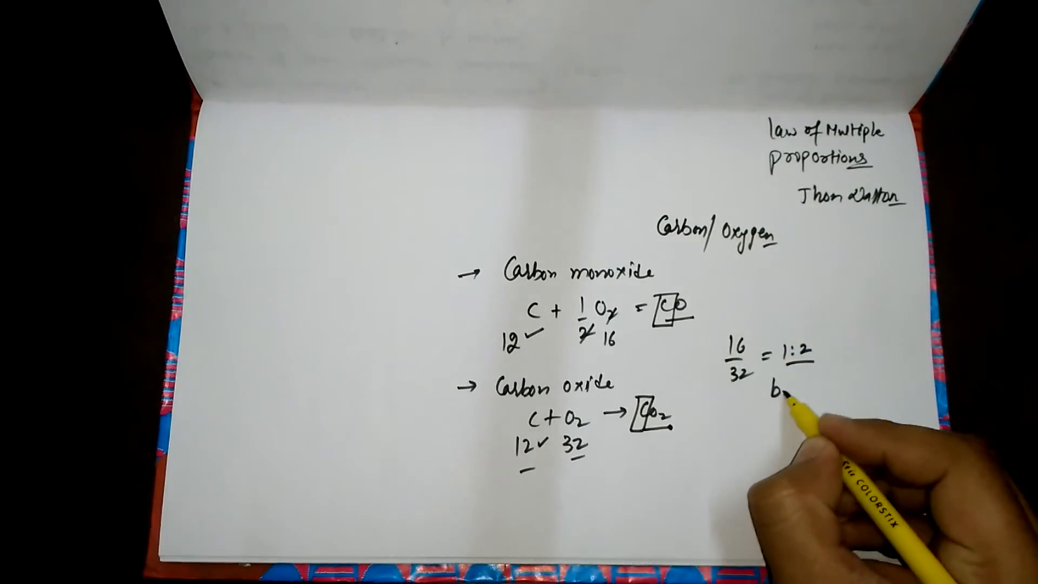